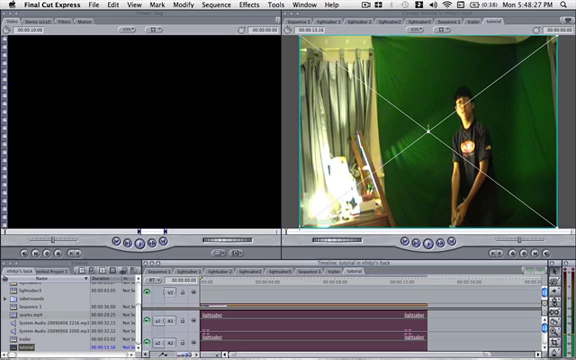
mouse_move(224, 284)
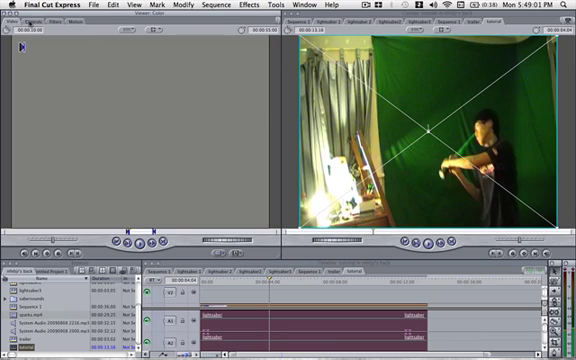
Move the playhead to the crouching section of the lightsaber clip.
click(30, 22)
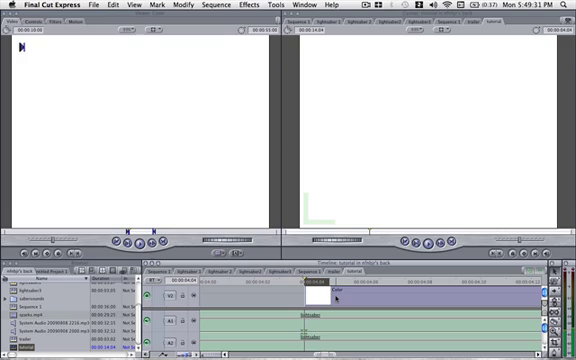
mouse_move(336, 296)
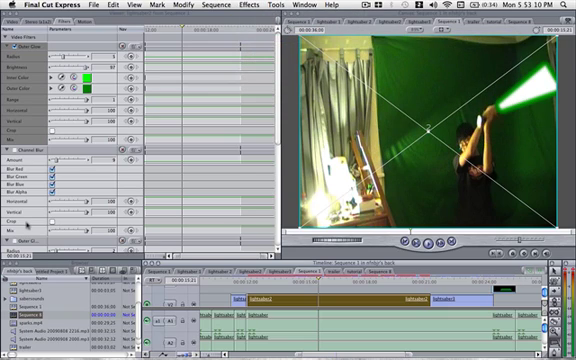
scroll(down, 3)
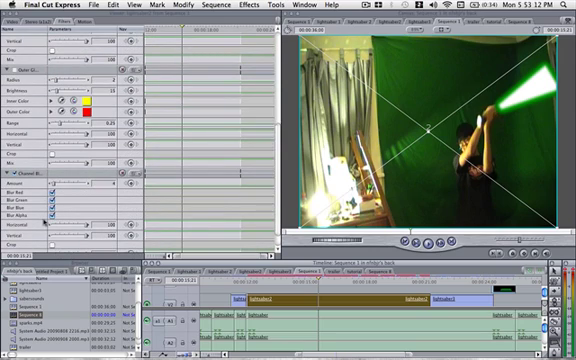
scroll(down, 3)
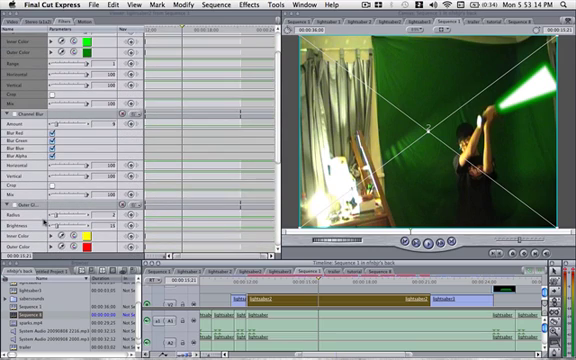
scroll(down, 3)
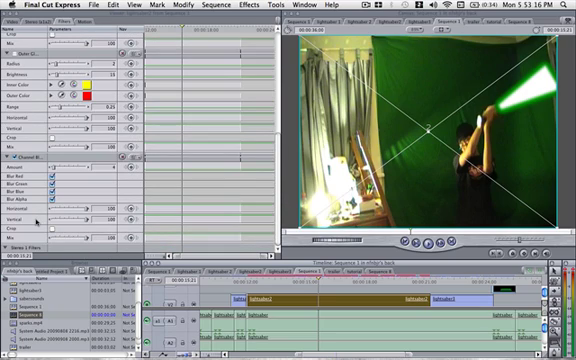